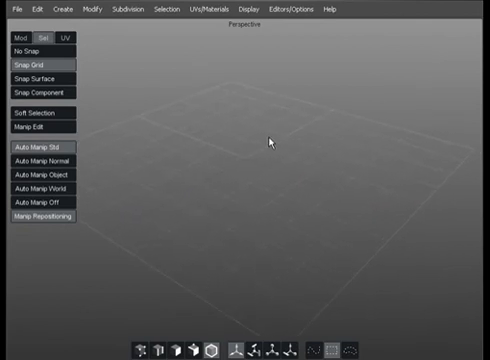
{"action": "mouse_move", "coordinate": [267, 140]}
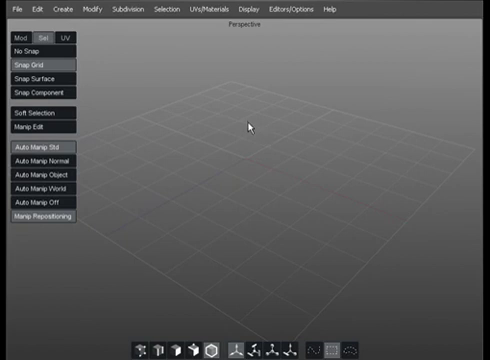
{"action": "mouse_move", "coordinate": [285, 28]}
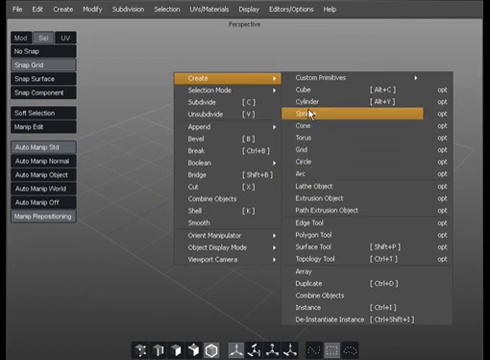
{"action": "mouse_move", "coordinate": [308, 93]}
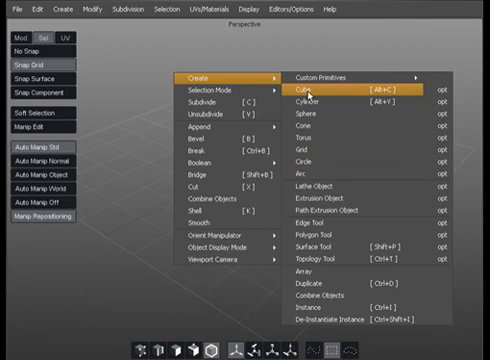
Add a cube primitive to the empty perspective scene.
{"action": "left_click", "coordinate": [307, 91]}
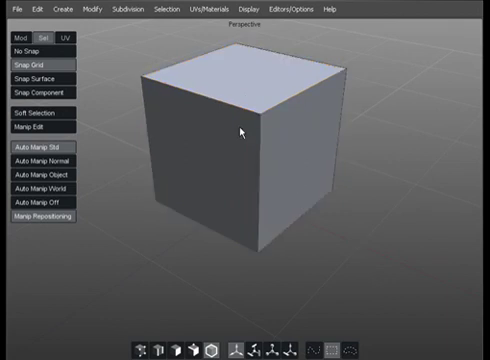
Delete the cube's top and front faces, then orbit around the open box.
{"action": "left_click", "coordinate": [240, 130]}
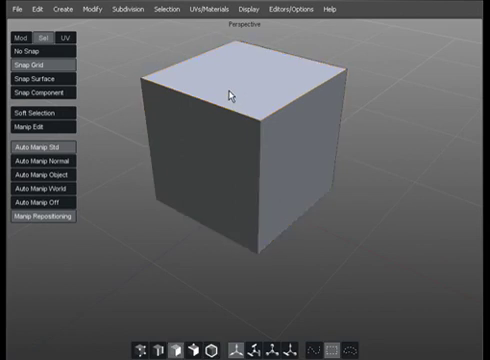
{"action": "left_click", "coordinate": [230, 90]}
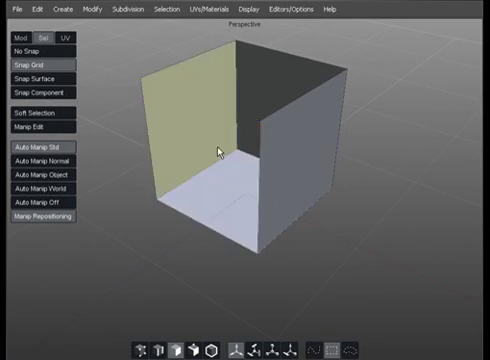
{"action": "left_click_drag", "start_coordinate": [215, 148], "coordinate": [262, 162]}
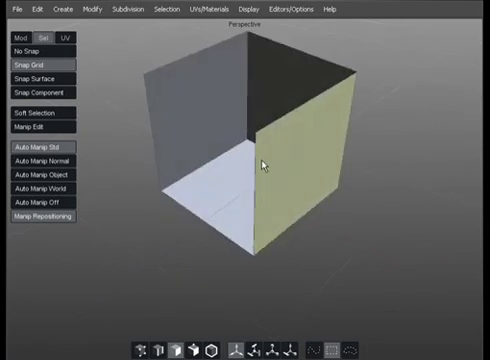
{"action": "left_click_drag", "start_coordinate": [265, 160], "coordinate": [280, 138]}
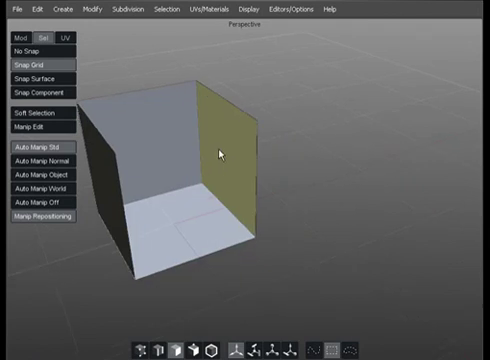
{"action": "left_click_drag", "start_coordinate": [218, 152], "coordinate": [165, 127]}
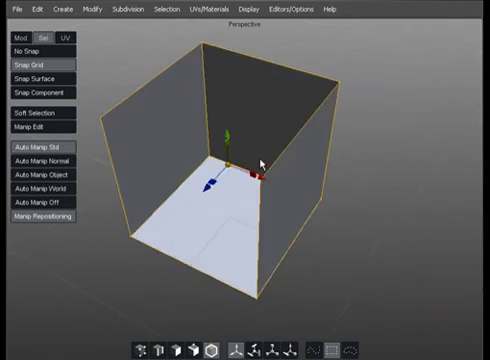
{"action": "mouse_move", "coordinate": [220, 30]}
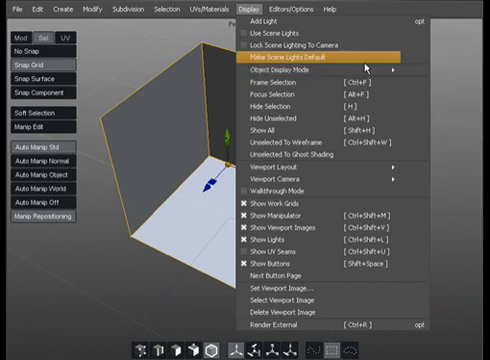
{"action": "mouse_move", "coordinate": [305, 67]}
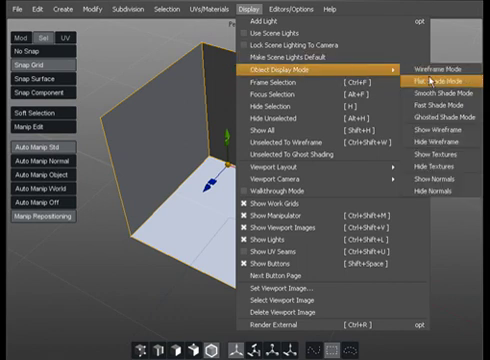
{"action": "mouse_move", "coordinate": [436, 184]}
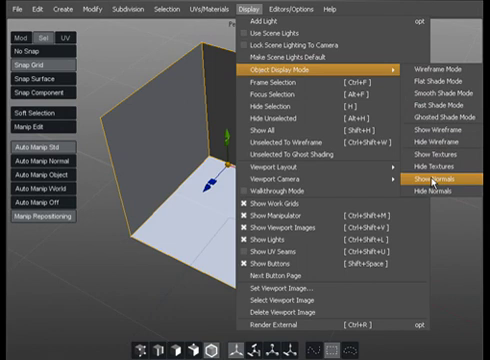
Turn on Show Normals for the open box object.
{"action": "left_click", "coordinate": [444, 184]}
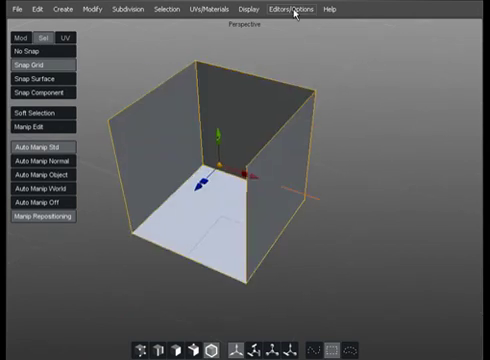
Open Display Settings with Backface Culling enabled.
{"action": "left_click", "coordinate": [291, 9]}
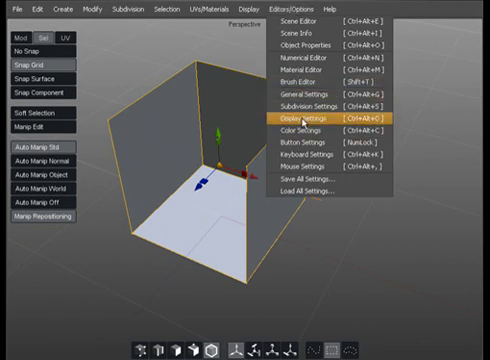
{"action": "left_click", "coordinate": [311, 121]}
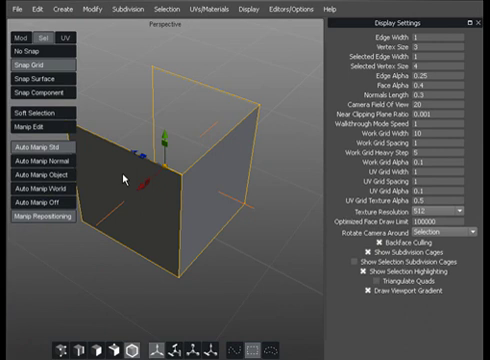
{"action": "mouse_move", "coordinate": [213, 212]}
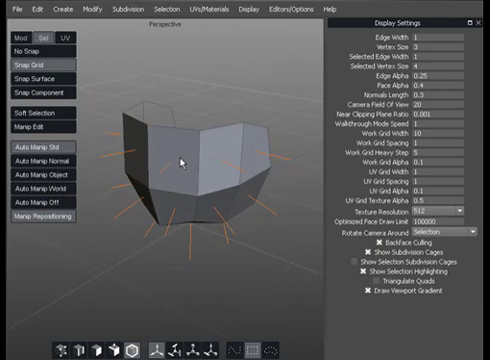
{"action": "mouse_move", "coordinate": [188, 83]}
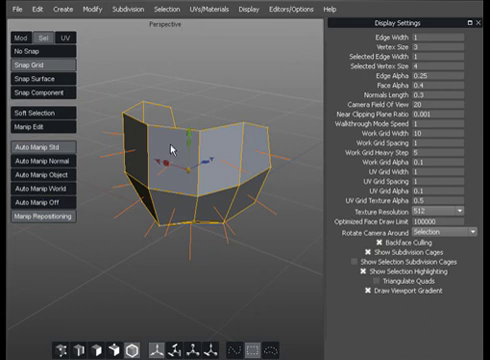
Start a new scene, create a sphere and subdivide it.
{"action": "left_click", "coordinate": [13, 8]}
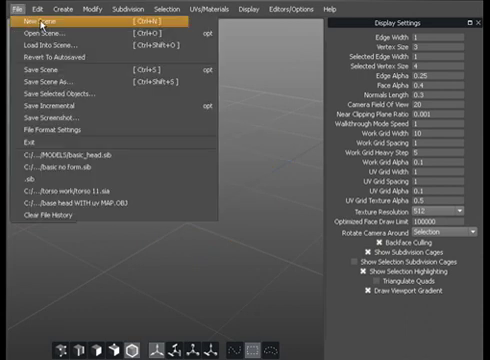
{"action": "mouse_move", "coordinate": [38, 25]}
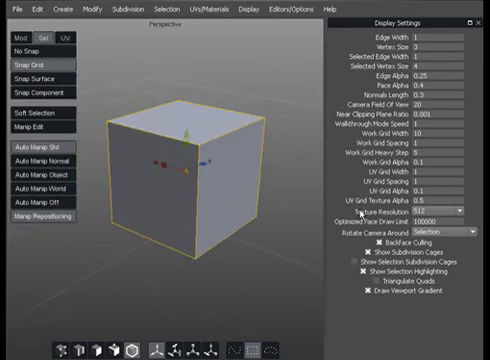
{"action": "left_click", "coordinate": [254, 11]}
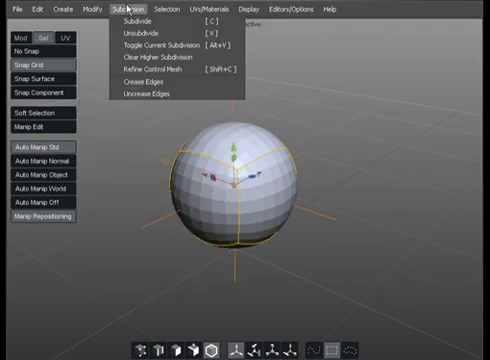
{"action": "left_click", "coordinate": [165, 78]}
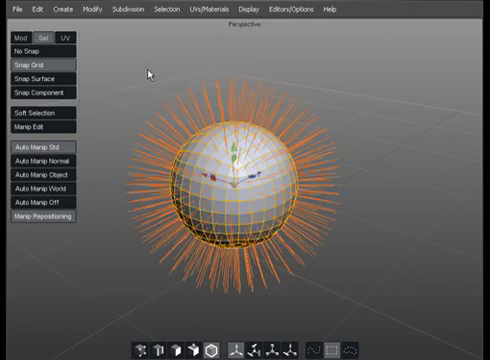